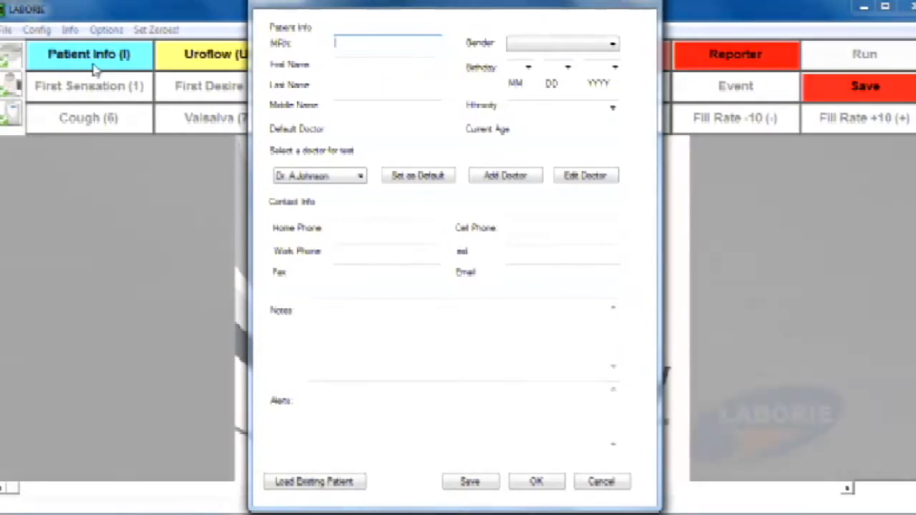
Confirm the Patient Info dialog with OK, returning to the Goby main testing screen.
left_click(536, 481)
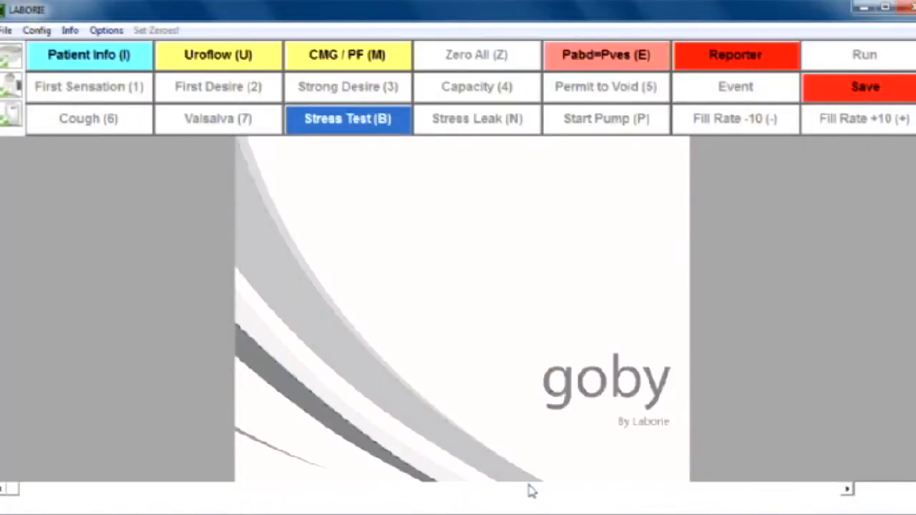